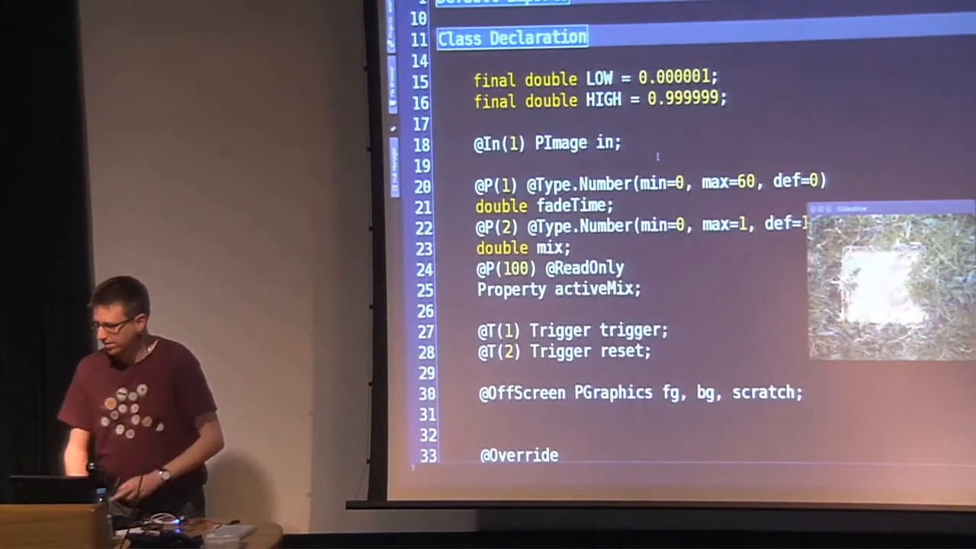
Step: Add a custom video component from the palette and confirm its ID to open the code template
scroll(down, 3)
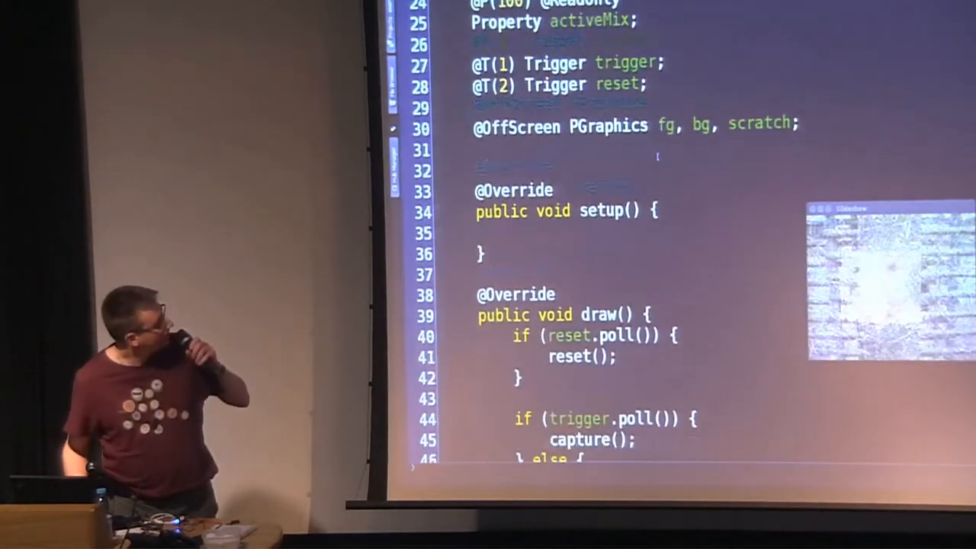
scroll(down, 3)
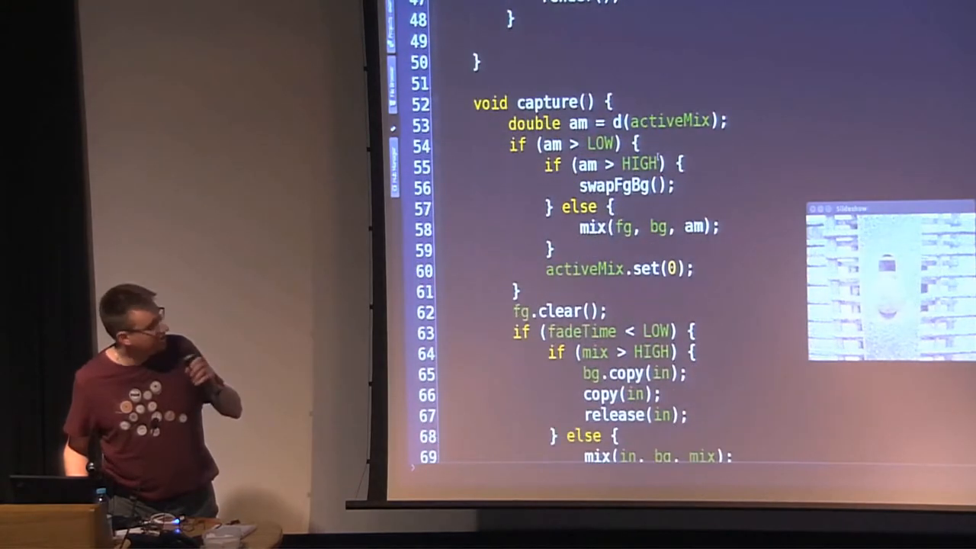
scroll(down, 3)
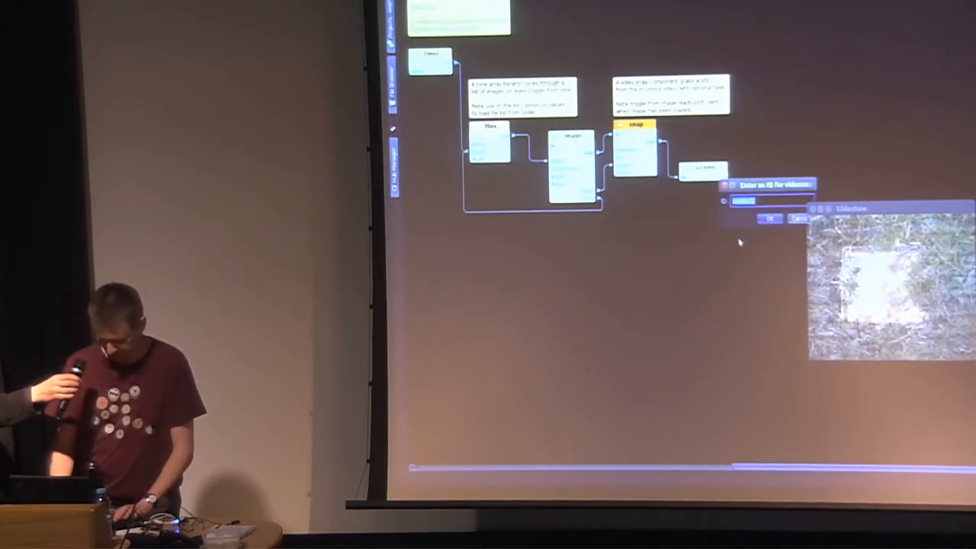
click(771, 220)
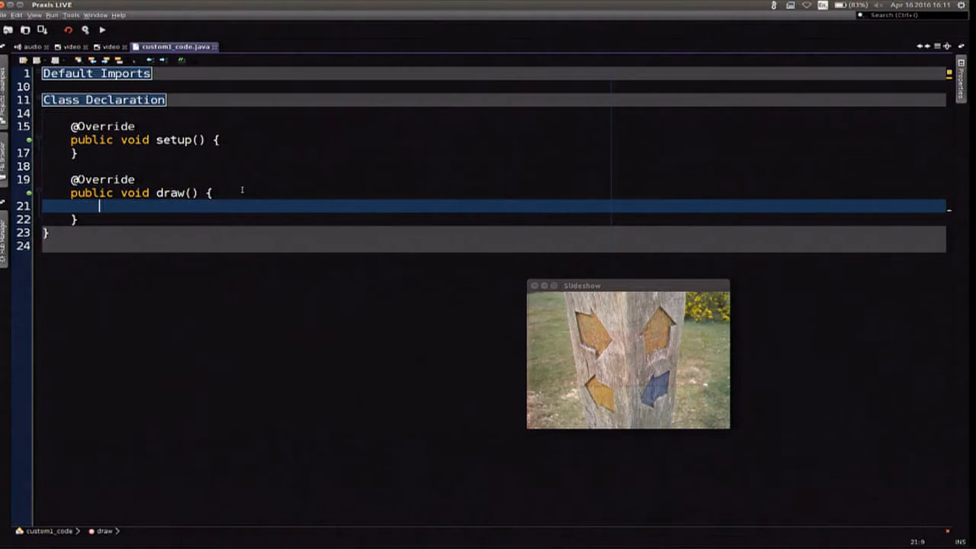
Step: In draw(), paint rect(100,100,100,100) with fill(255,100,0) so an orange square appears
text(rect())
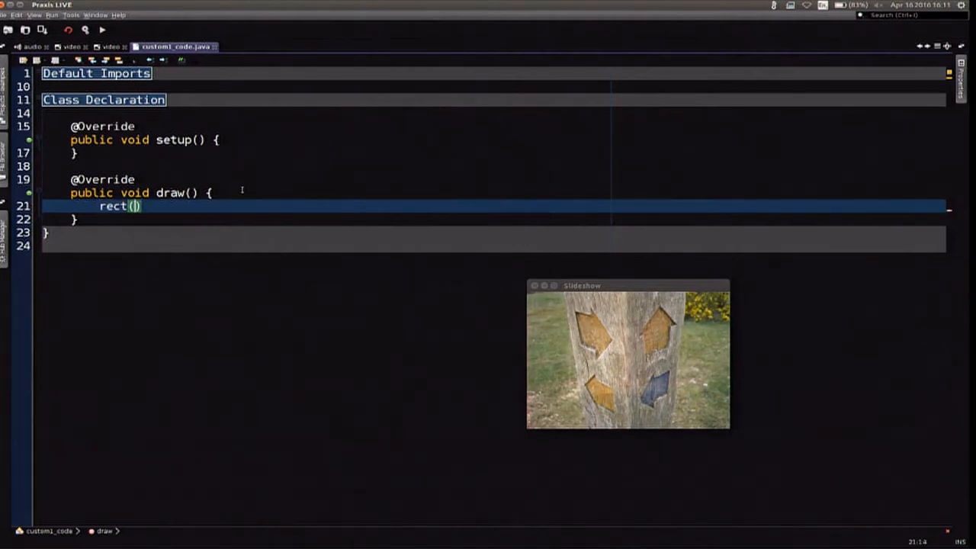
text(100,100,100,100)
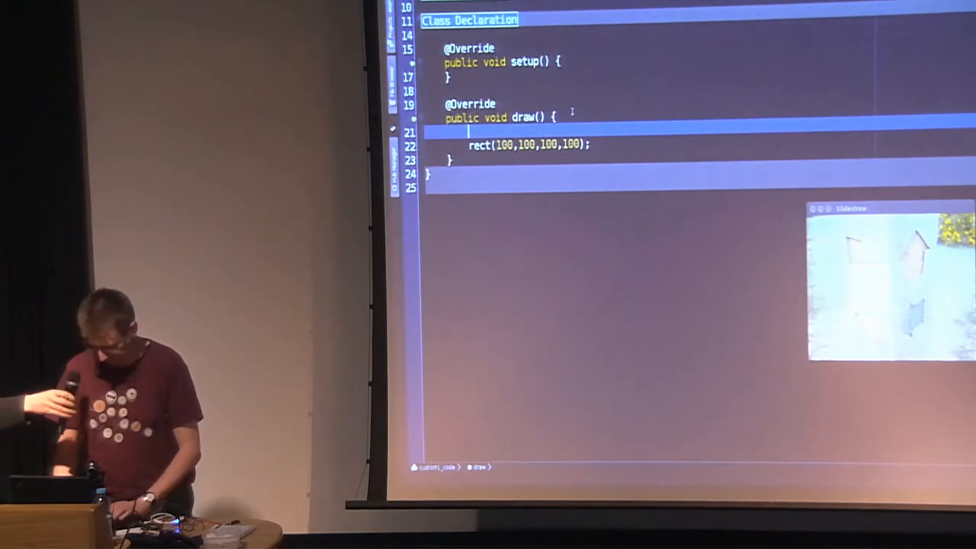
text(fill)
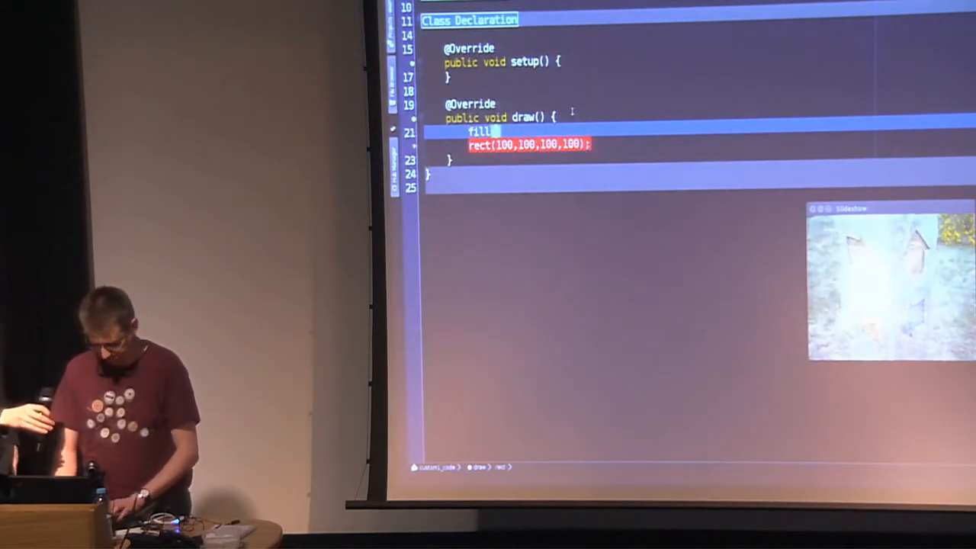
text(255,100,0);)
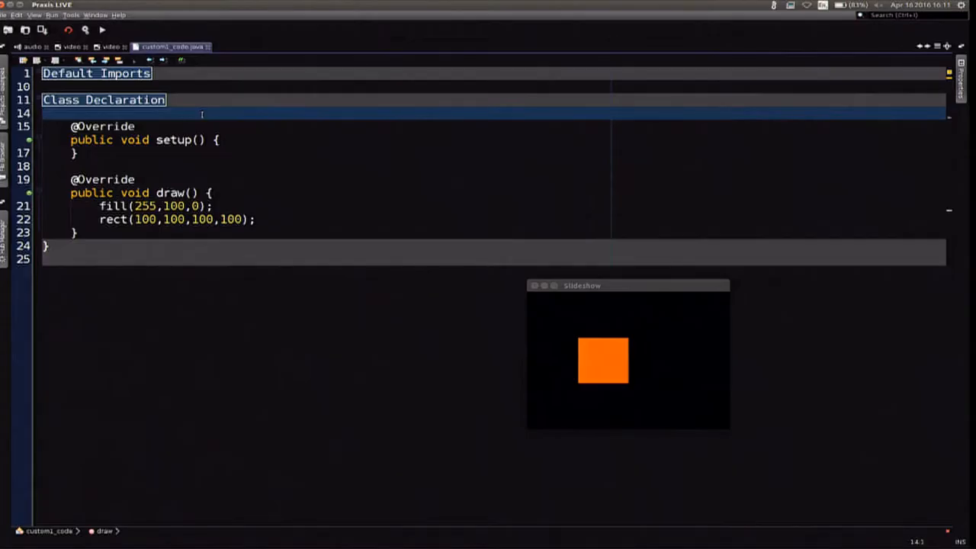
text(PI)
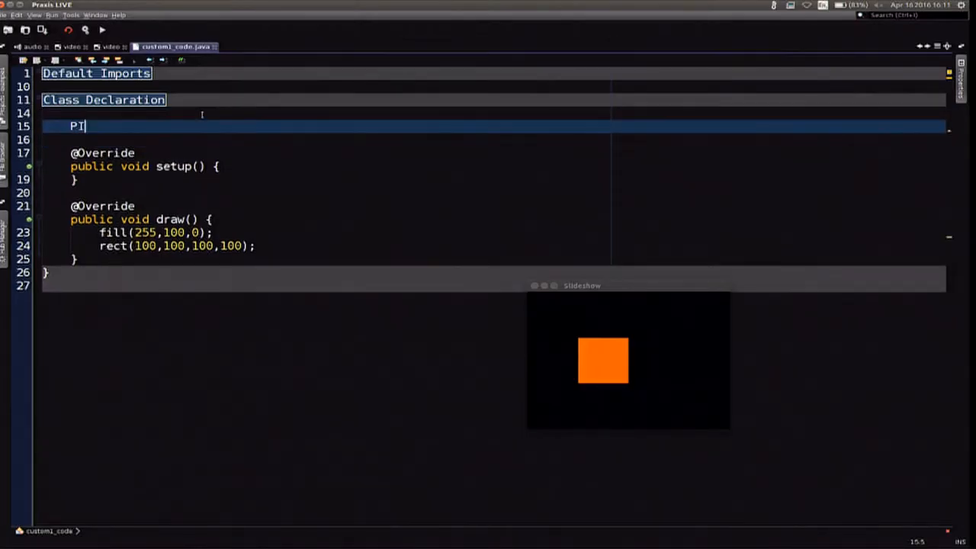
text(mage)
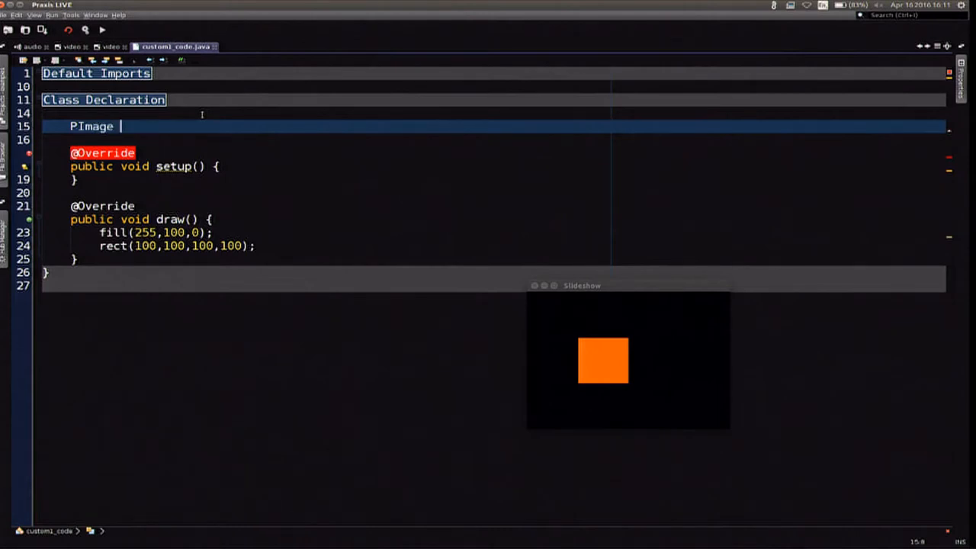
text(in;)
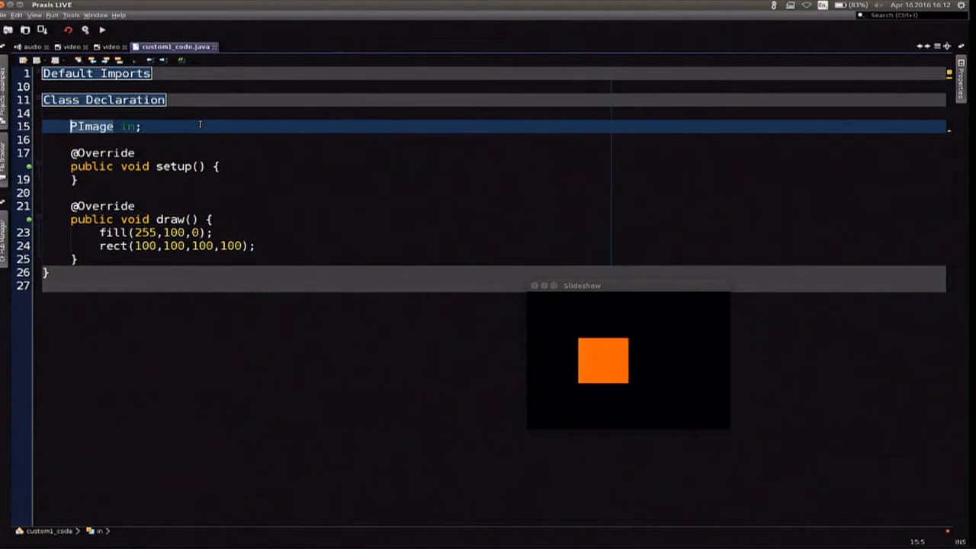
text(@In)
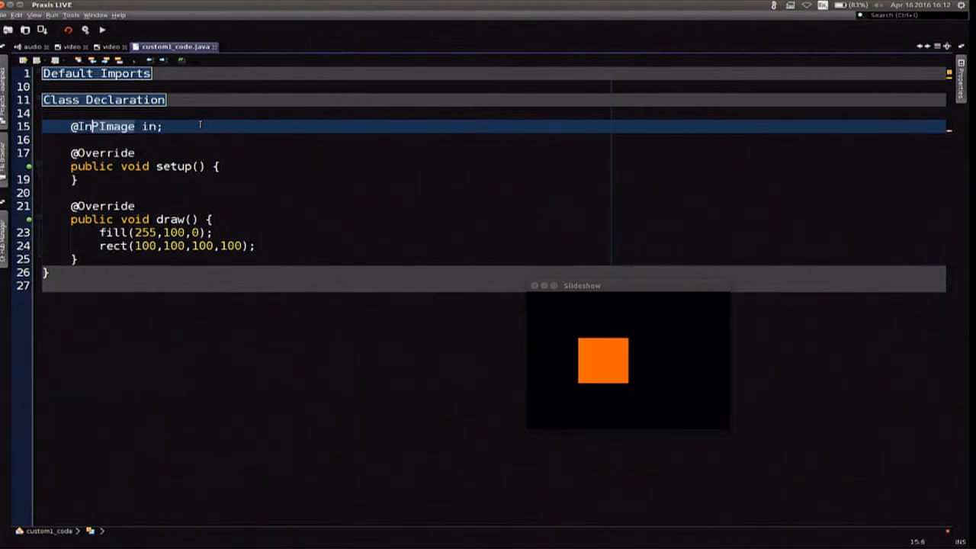
text((1))
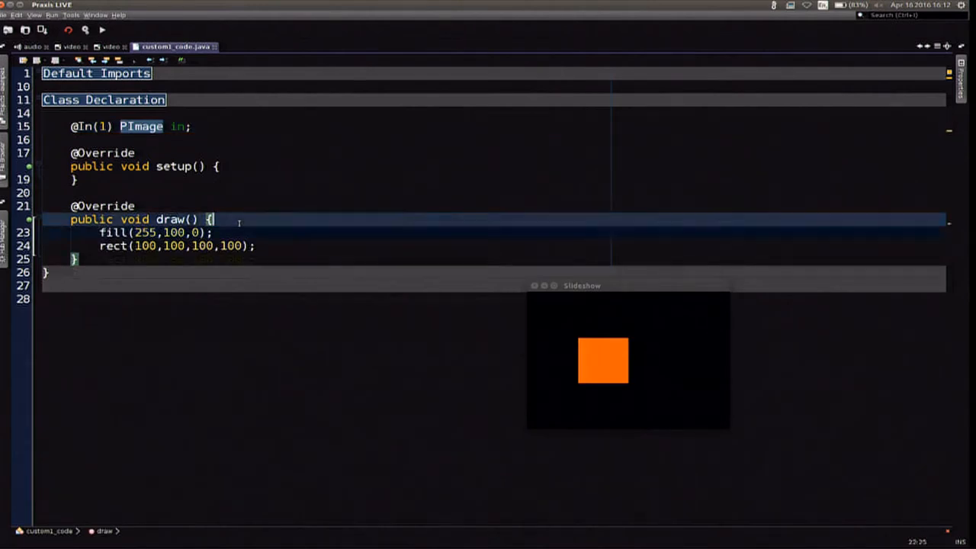
Step: Add image(in,0,0); at the start of draw(), save, and return to the patch graph
text(image(i))
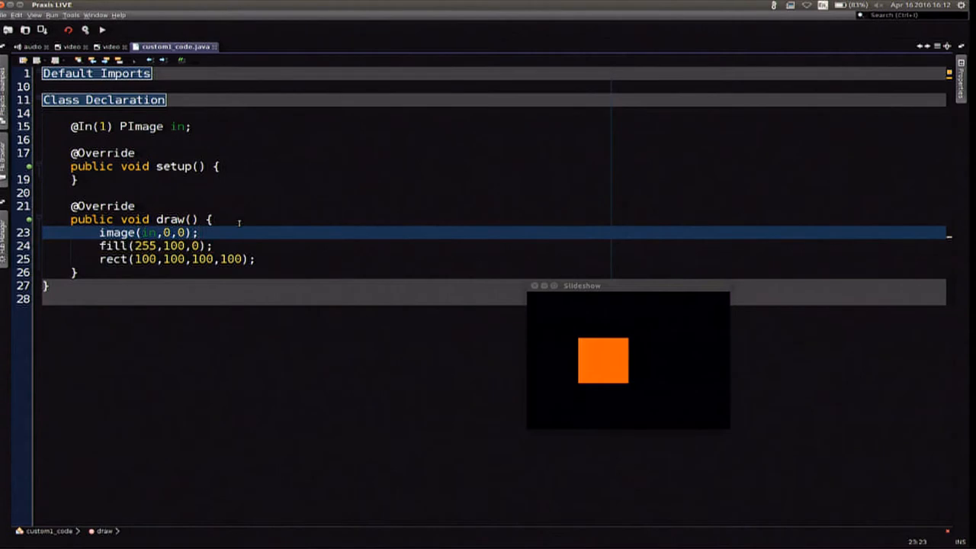
click(110, 52)
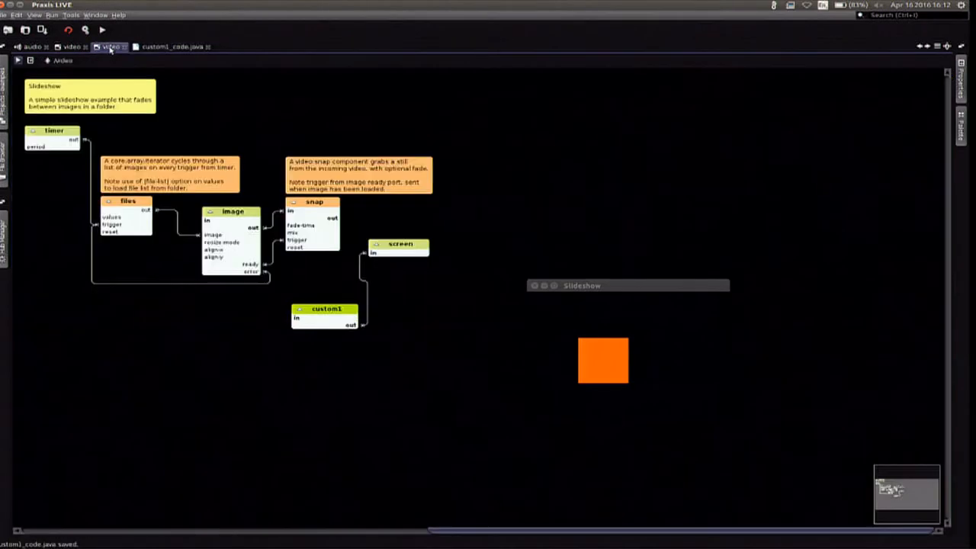